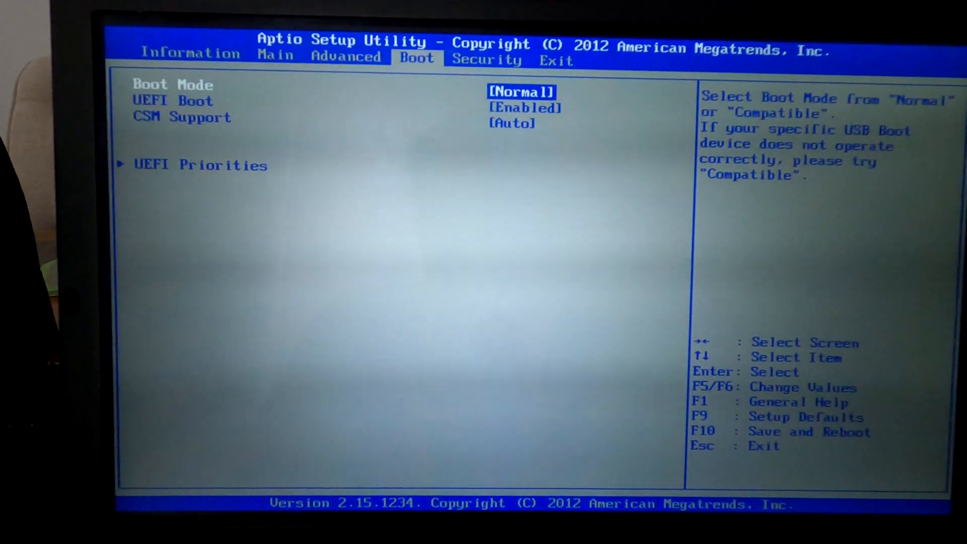
# - Set Boot Option #1 in UEFI Priorities to the KingstonDataTraveler partition so the laptop boots from USB
pyautogui.press('Down')
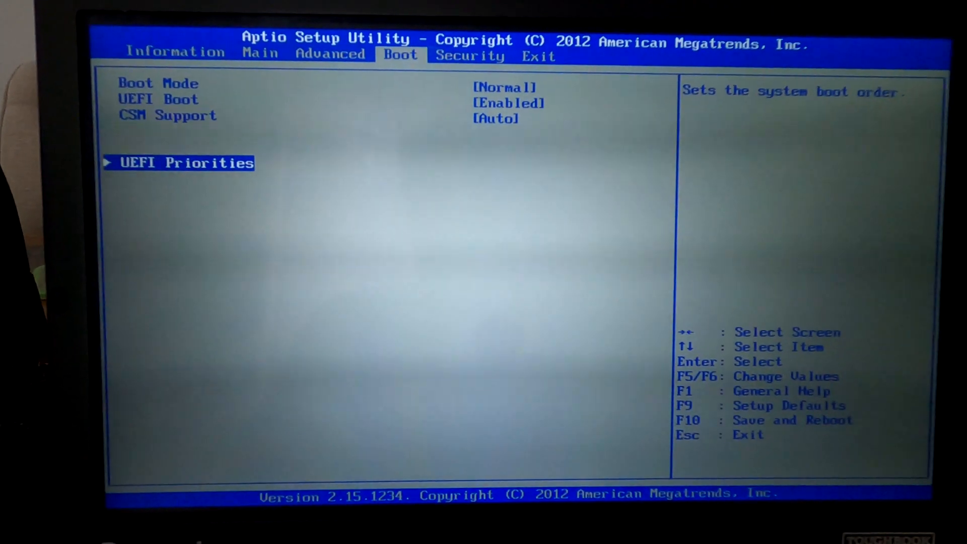
pyautogui.press('enter')
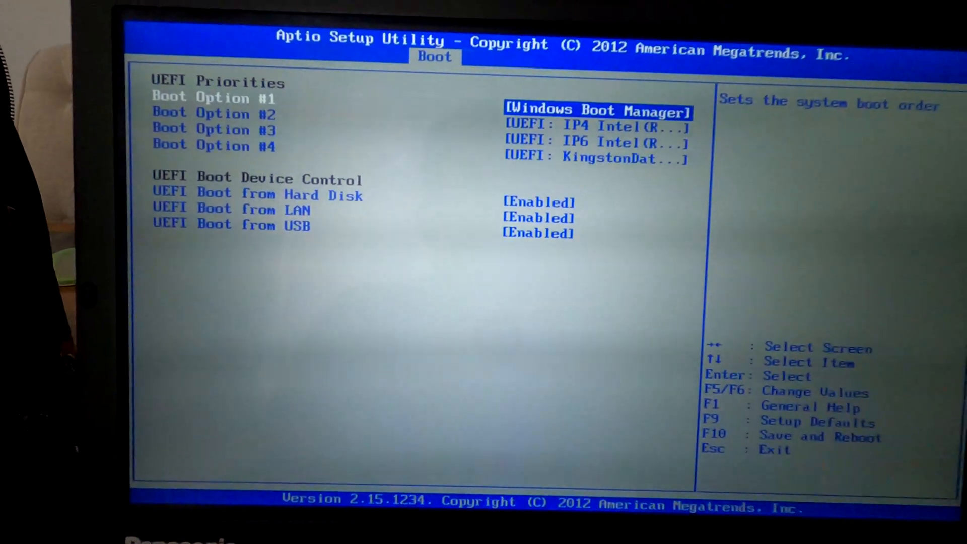
pyautogui.press('Return')
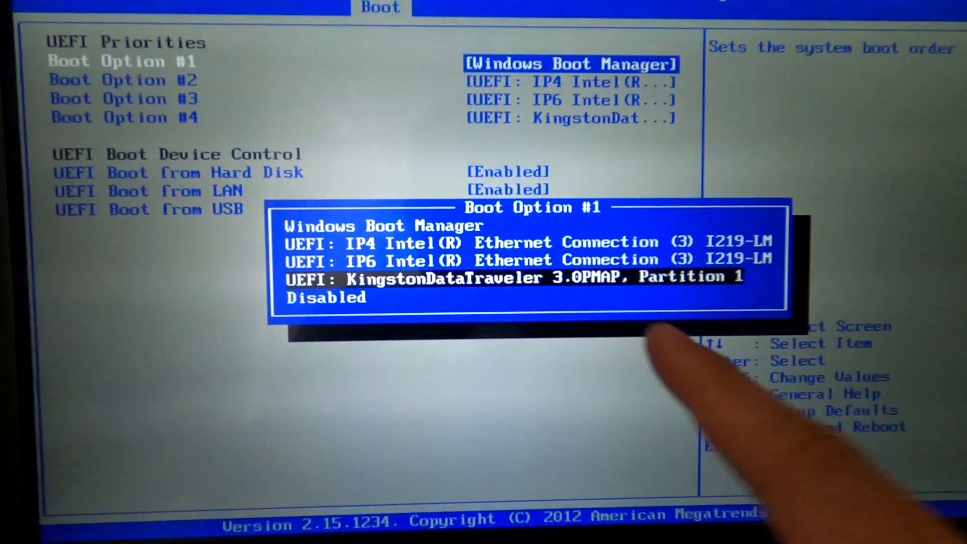
pyautogui.press('Return')
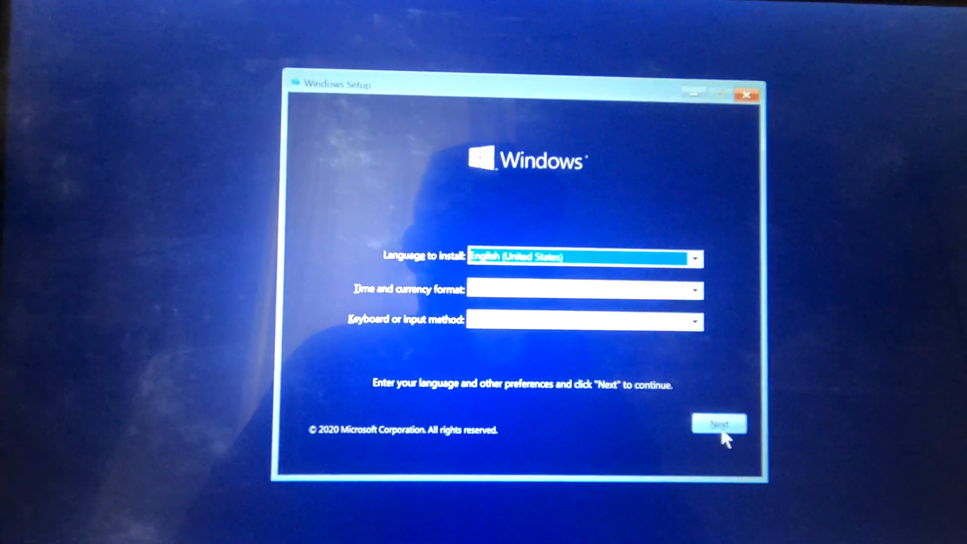
# - Continue past the language screen, choose Repair your computer, and launch System Image Recovery
pyautogui.click(719, 424)
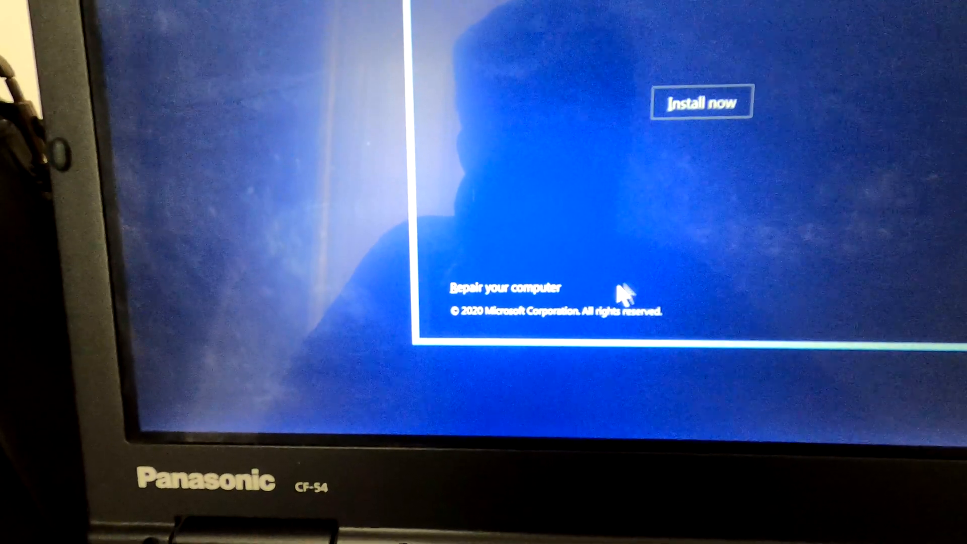
pyautogui.click(702, 102)
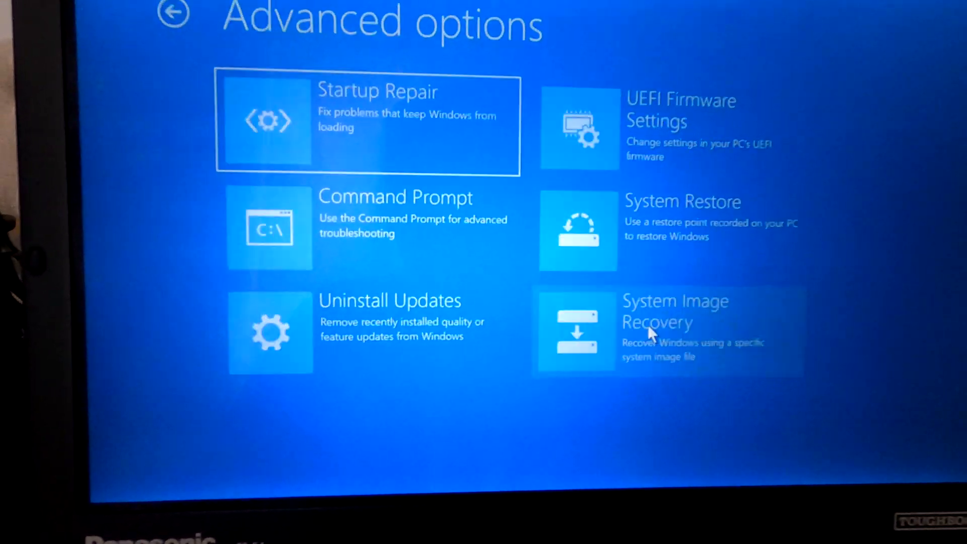
pyautogui.click(666, 330)
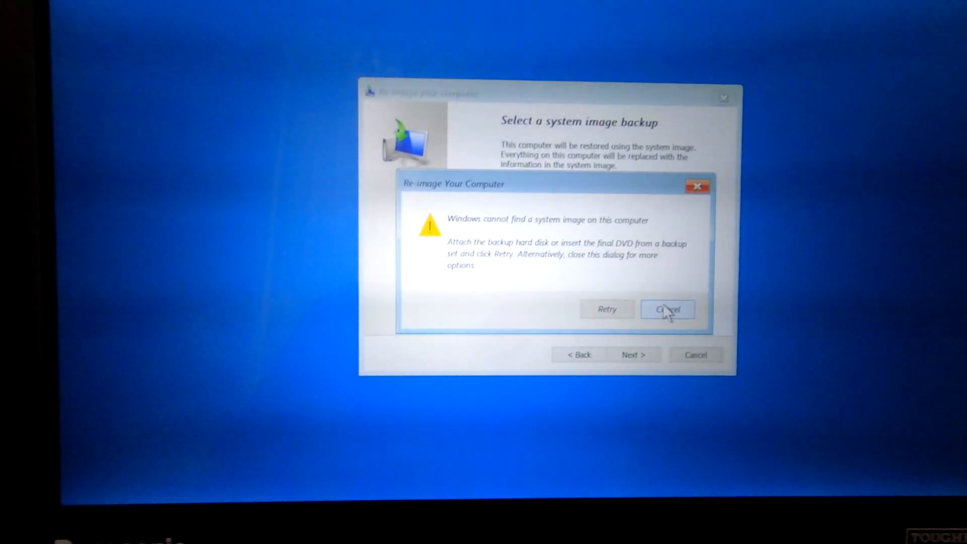
# - Dismiss the no-system-image warning and reach the Add Drivers prompt via Advanced options
pyautogui.click(667, 310)
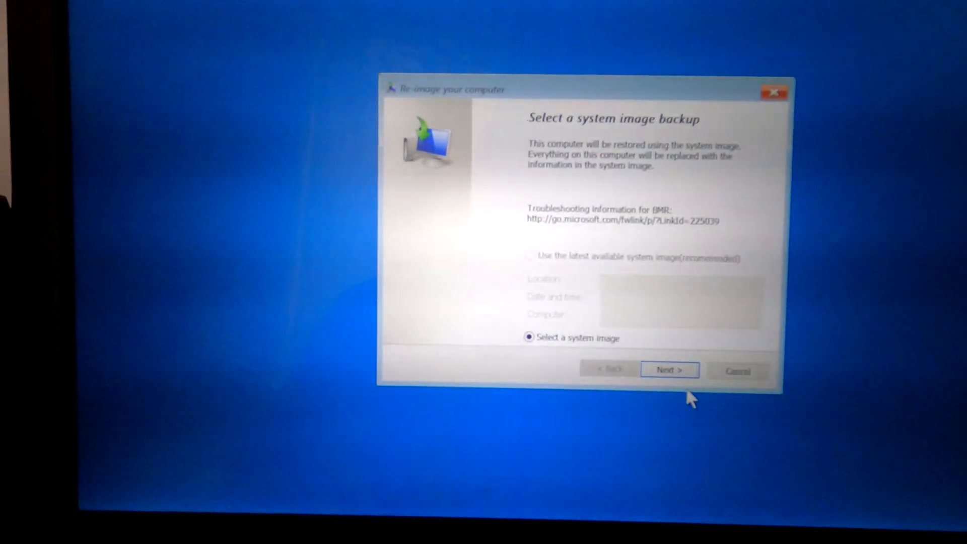
pyautogui.click(669, 369)
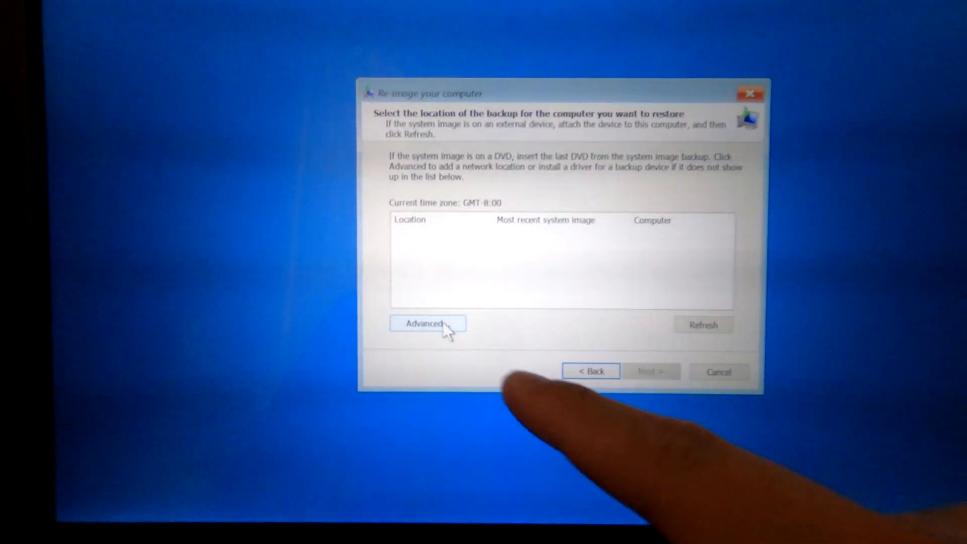
pyautogui.click(427, 324)
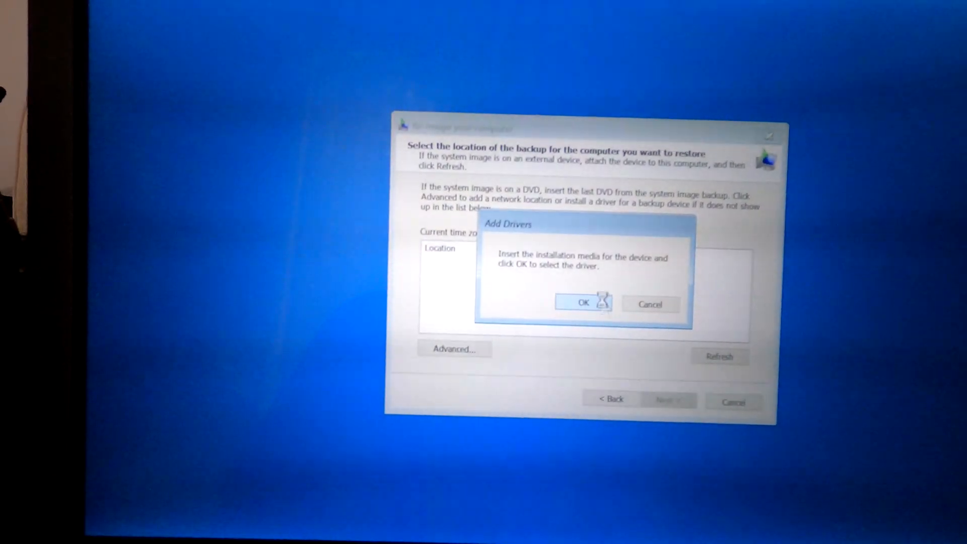
# - Confirm Add Drivers and browse from This PC into the Windows folder on Local Disk (C:)
pyautogui.click(584, 302)
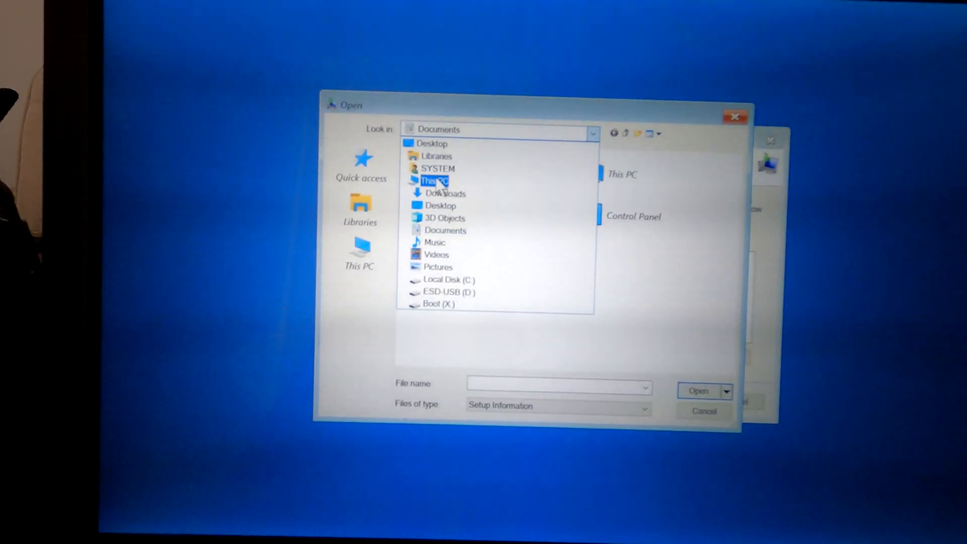
pyautogui.click(435, 180)
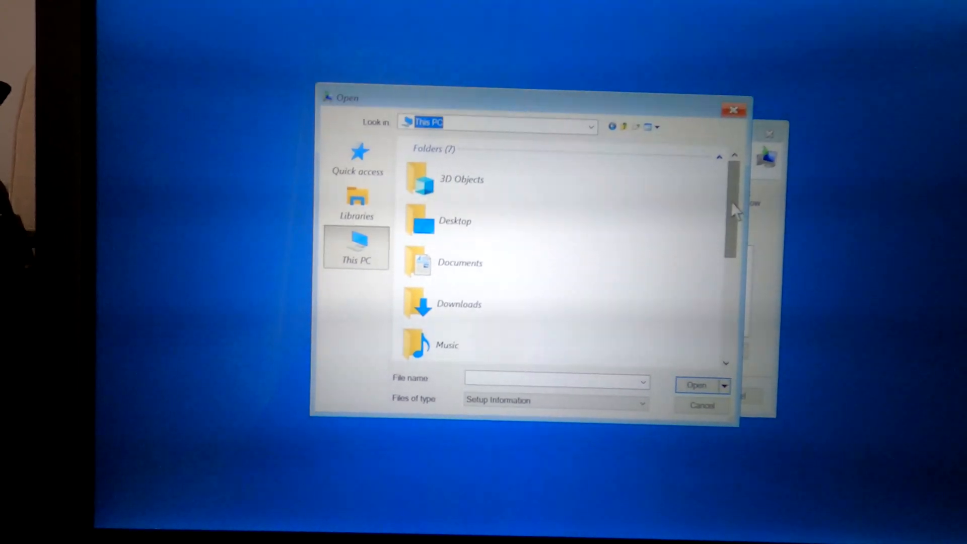
pyautogui.scroll(-3)
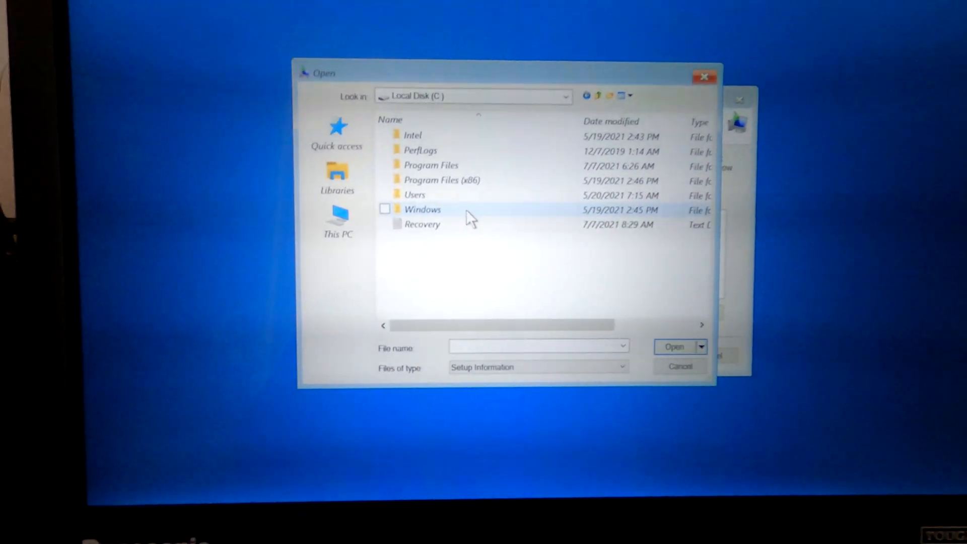
pyautogui.doubleClick(422, 210)
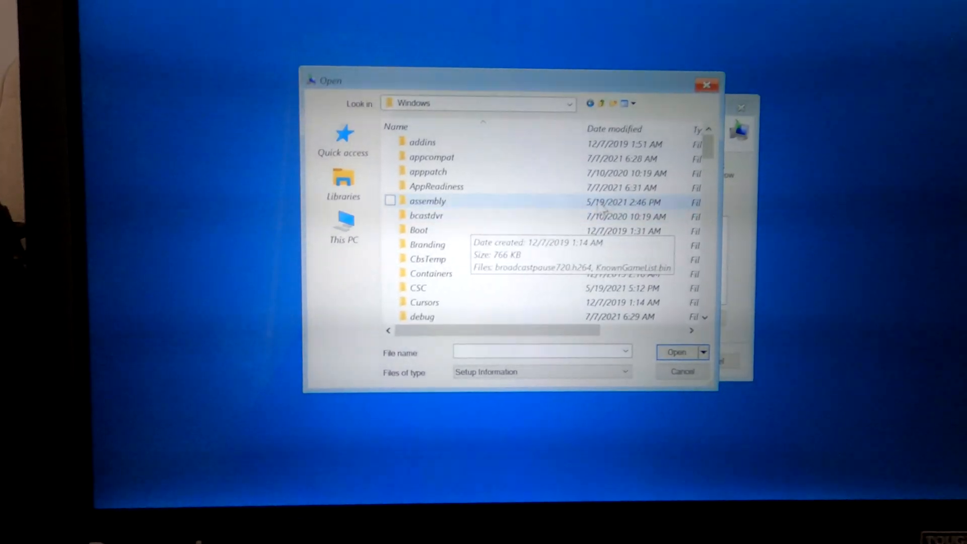
pyautogui.moveTo(713, 213)
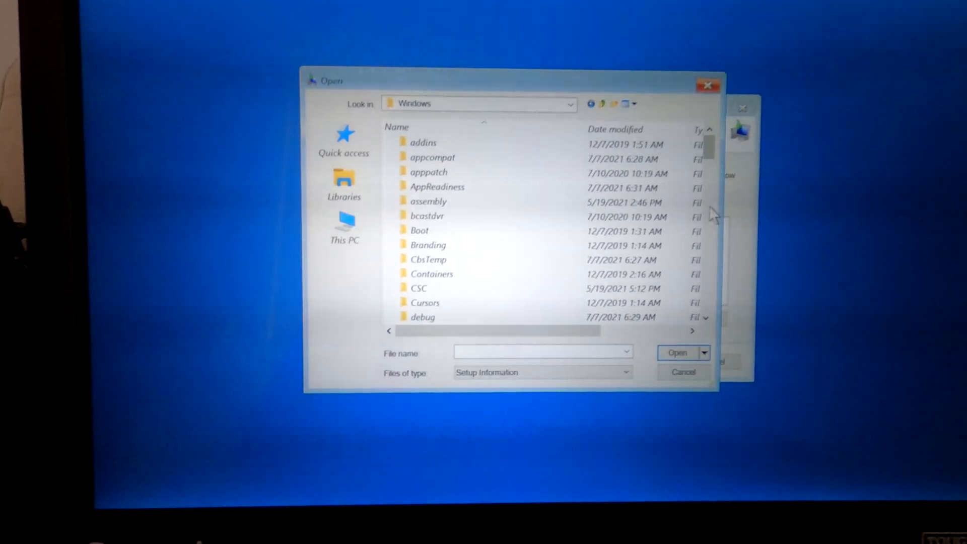
pyautogui.scroll(-3)
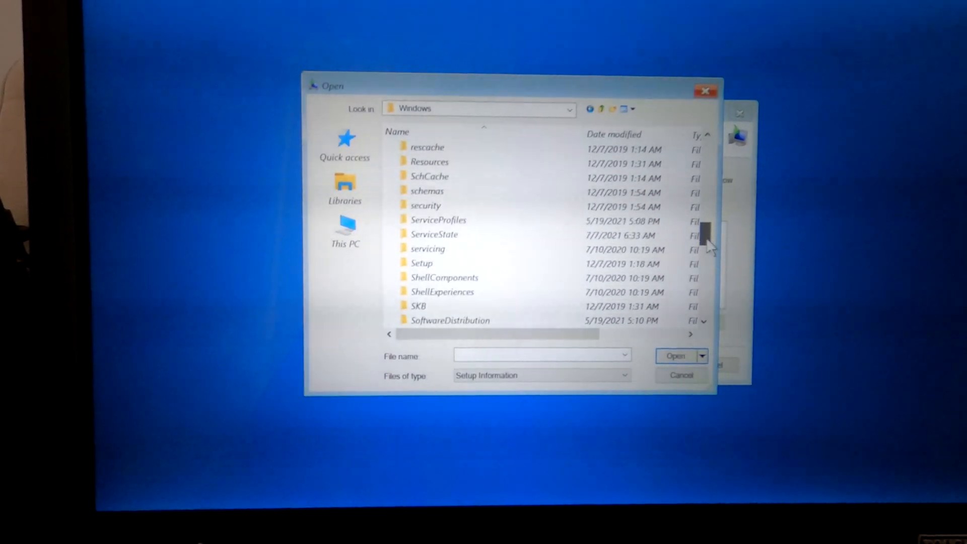
pyautogui.scroll(-3)
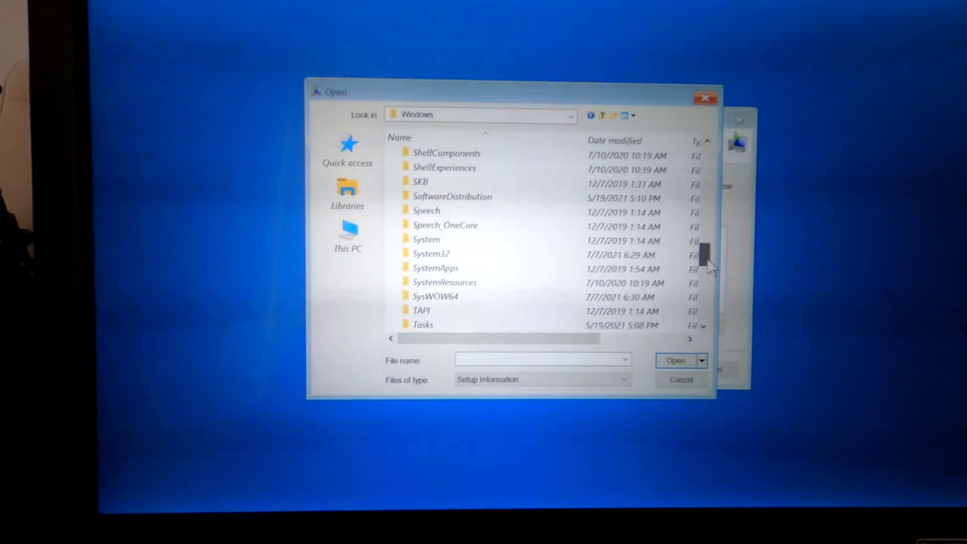
pyautogui.moveTo(531, 247)
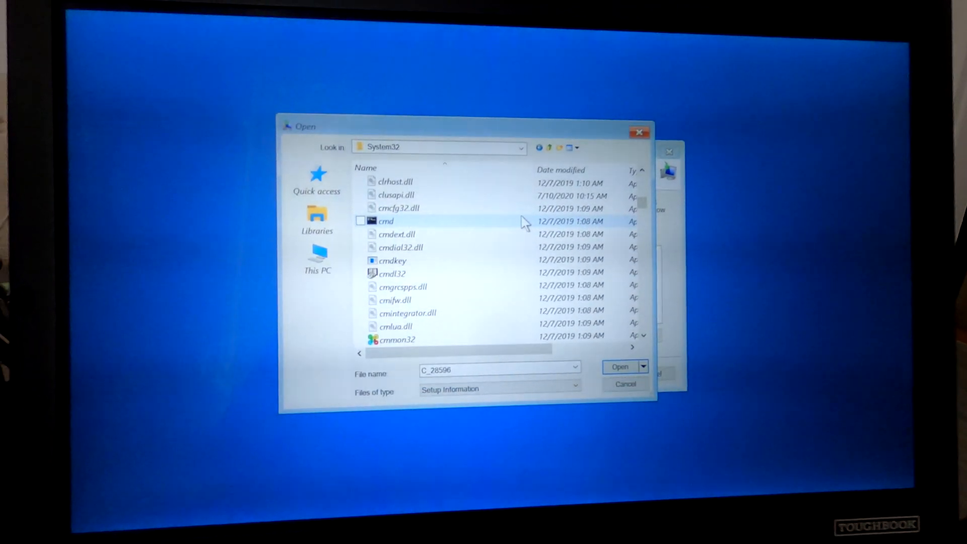
# - Rename the cmd file in System32 to Utilman
pyautogui.click(386, 221)
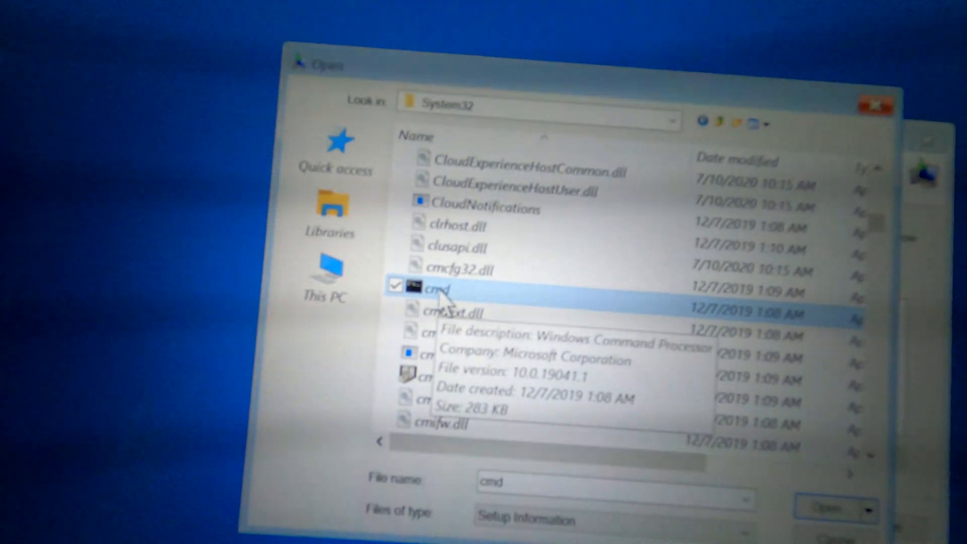
pyautogui.rightClick(436, 288)
pyautogui.write('U')
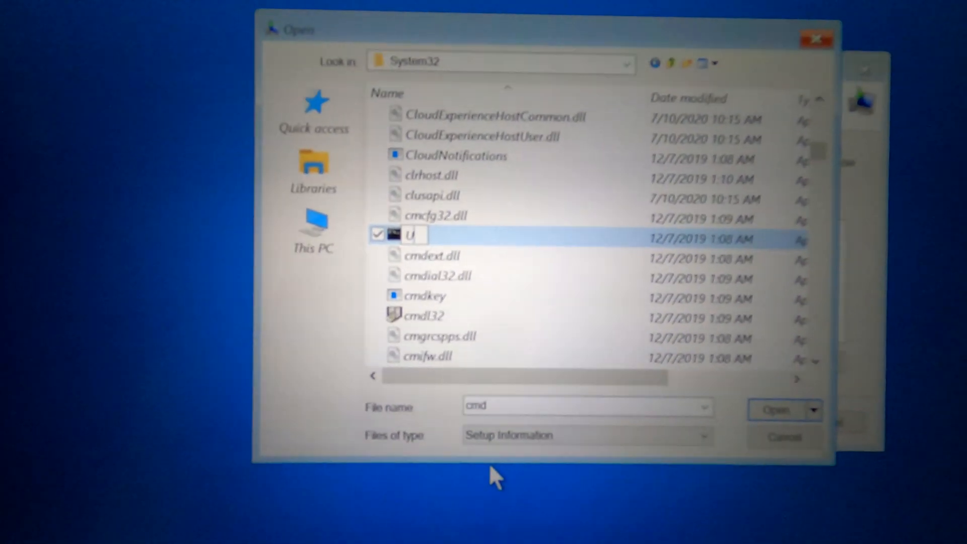
pyautogui.write('tilman')
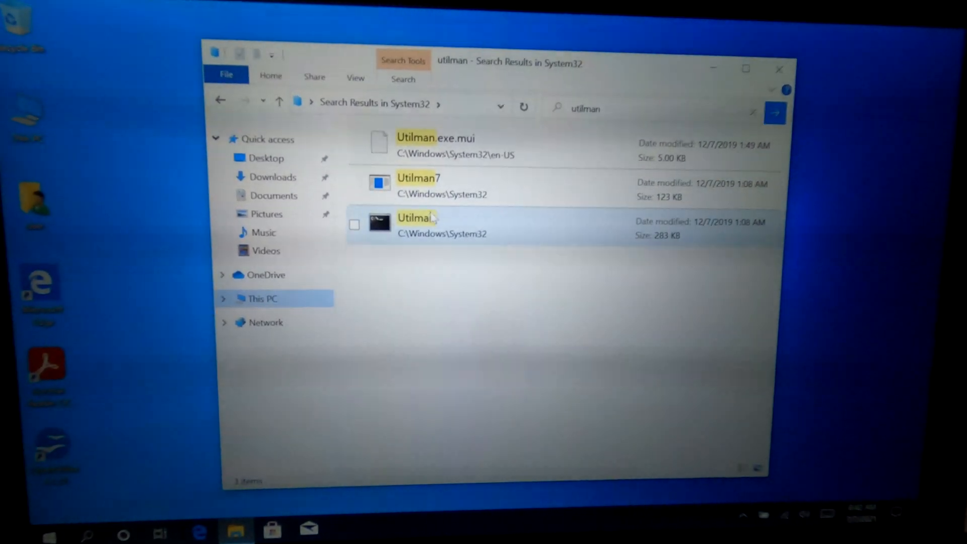
# - Select the 283 KB Utilman file among the utilman search results in System32
pyautogui.click(413, 218)
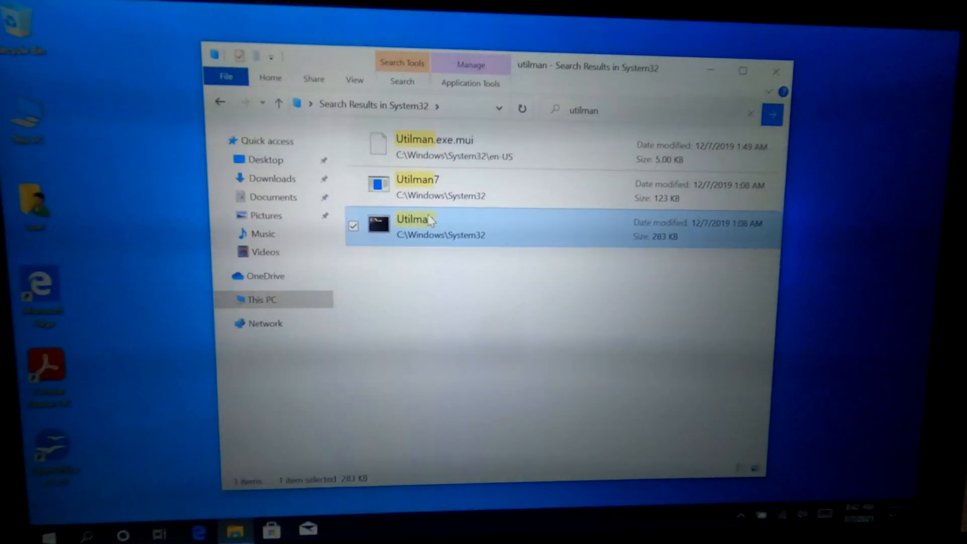